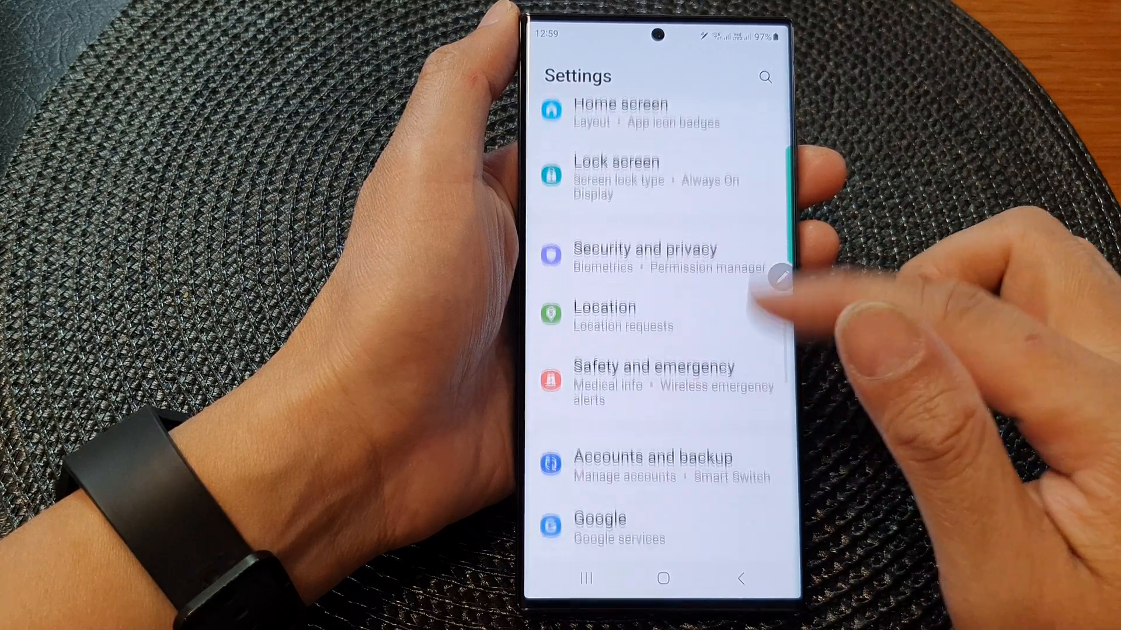
Step: Open Samsung Keyboard settings from General management and scroll to Handwriting and S Pen to text
{"action": "scroll", "scroll_direction": "down", "scroll_amount": 3}
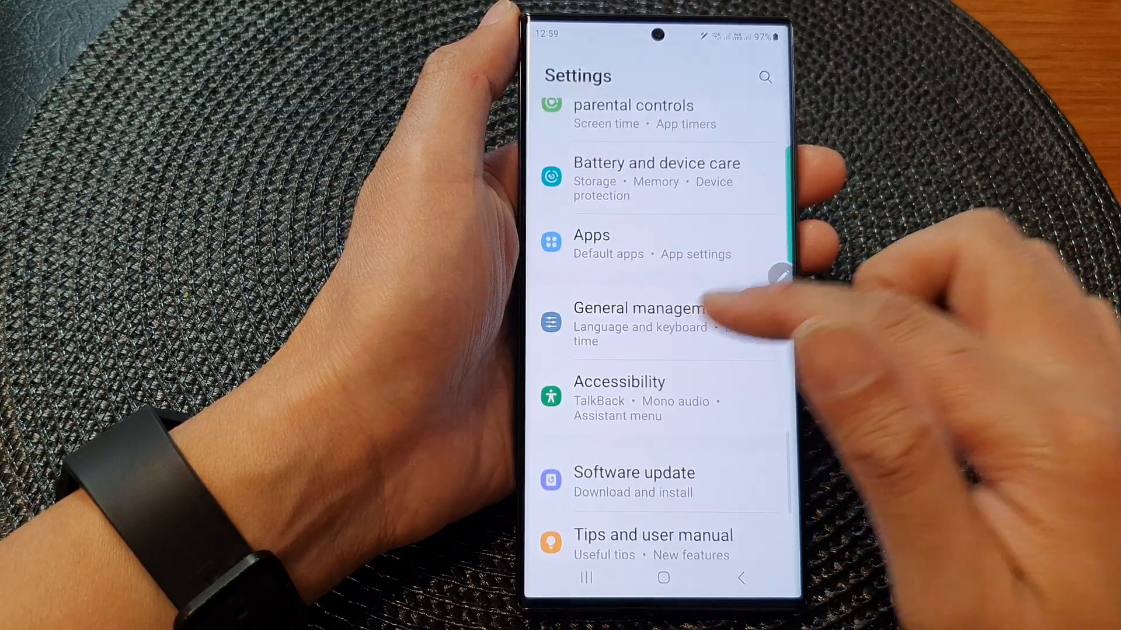
{"action": "left_click", "coordinate": [639, 319]}
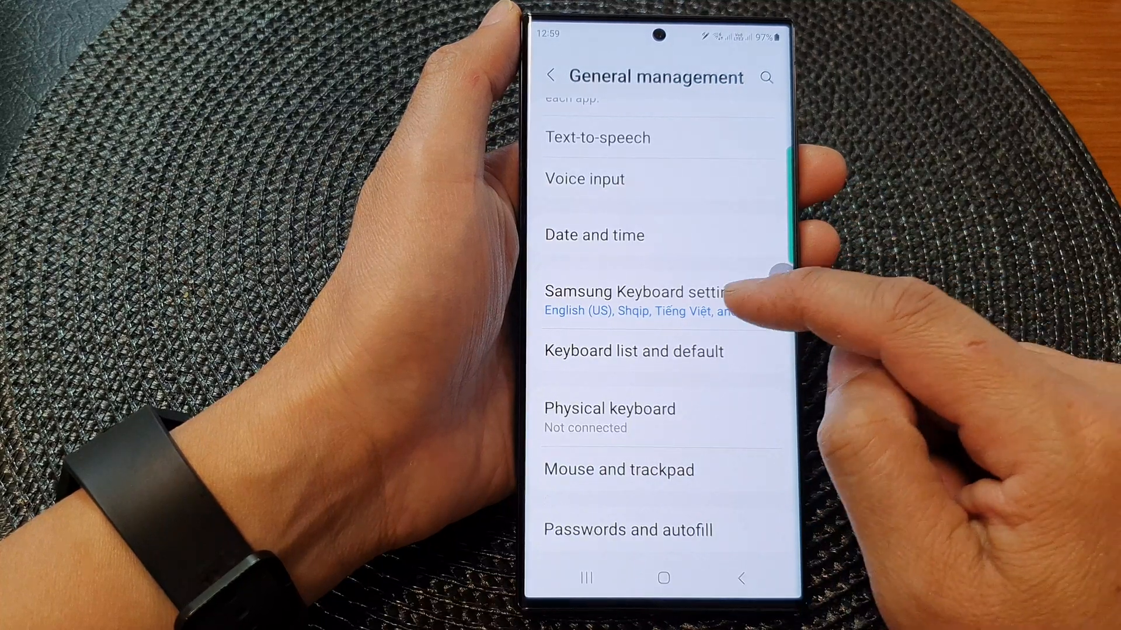
{"action": "left_click", "coordinate": [638, 291]}
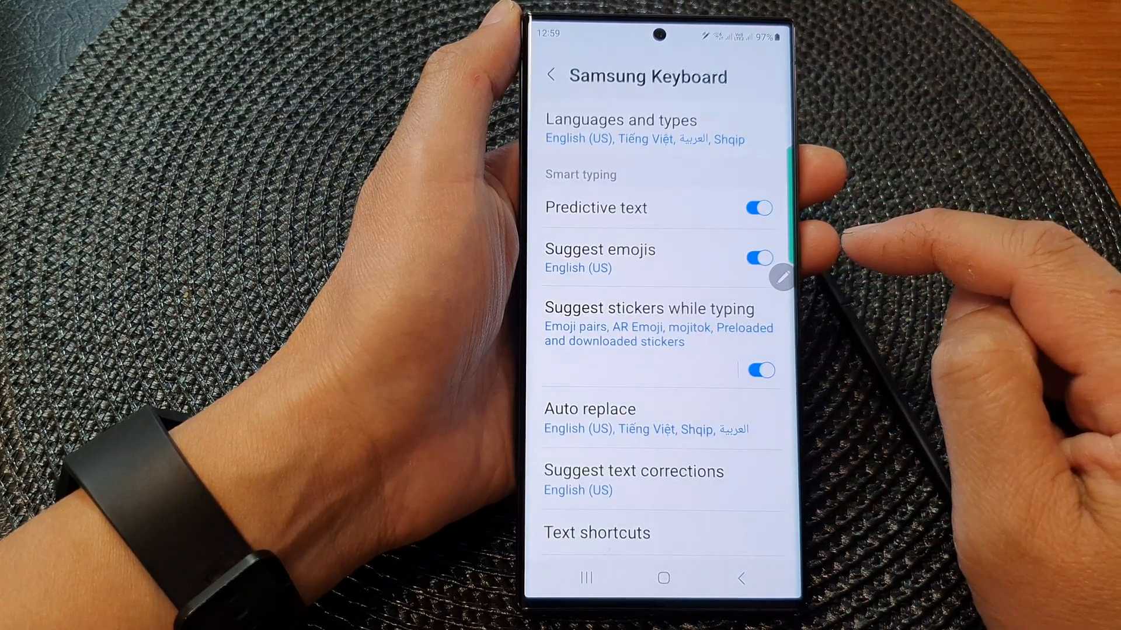
{"action": "scroll", "scroll_direction": "down", "scroll_amount": 3}
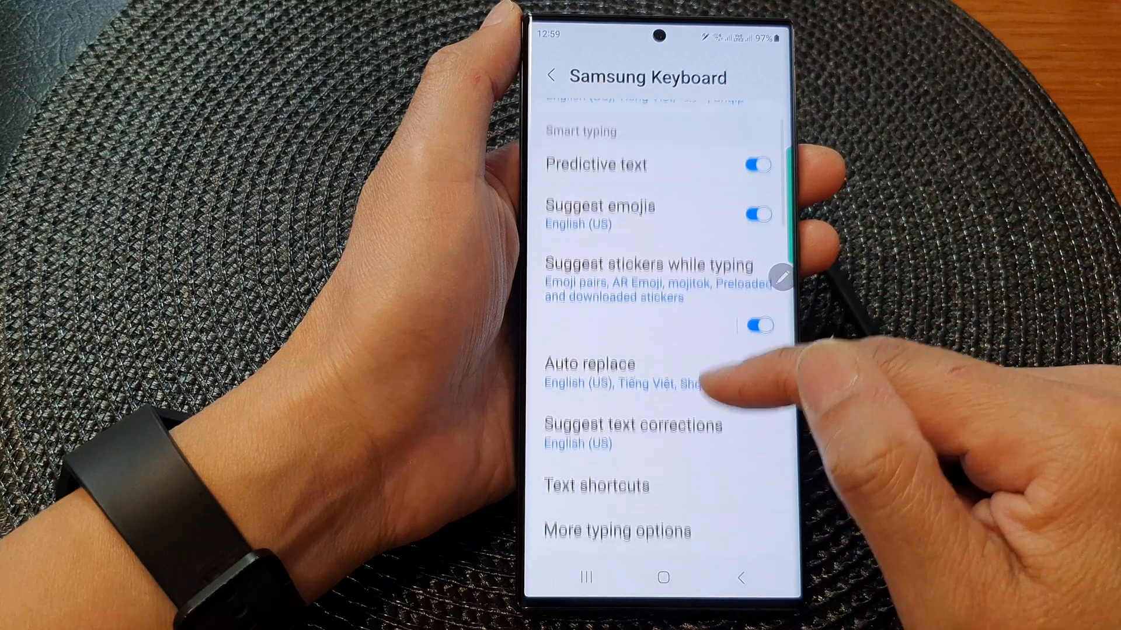
{"action": "scroll", "scroll_direction": "down", "scroll_amount": 3}
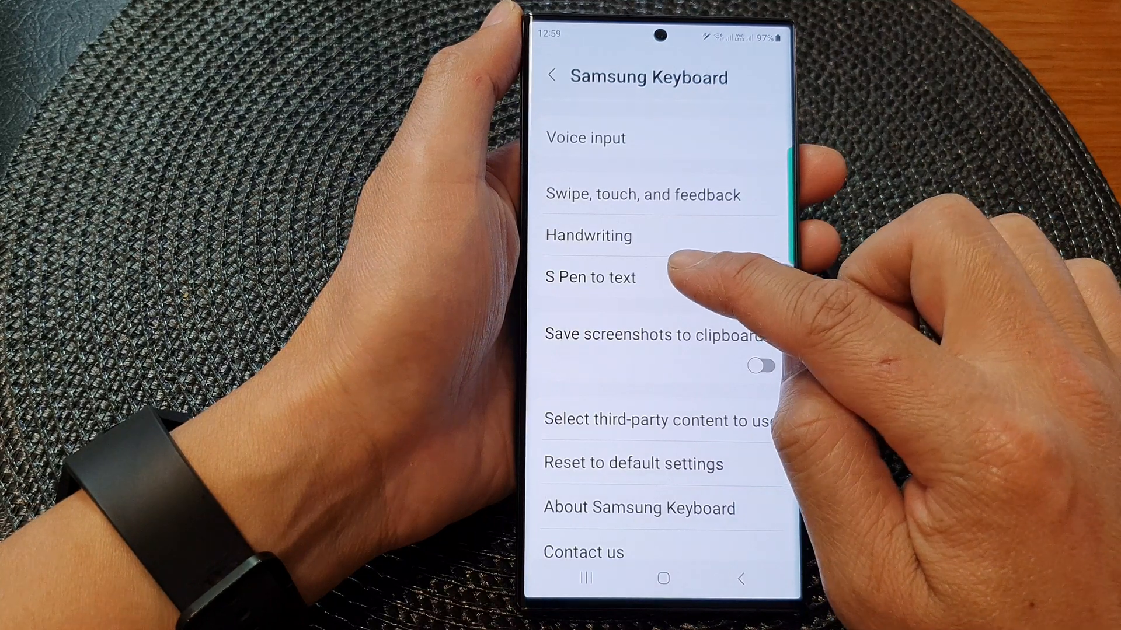
{"action": "left_click", "coordinate": [590, 277]}
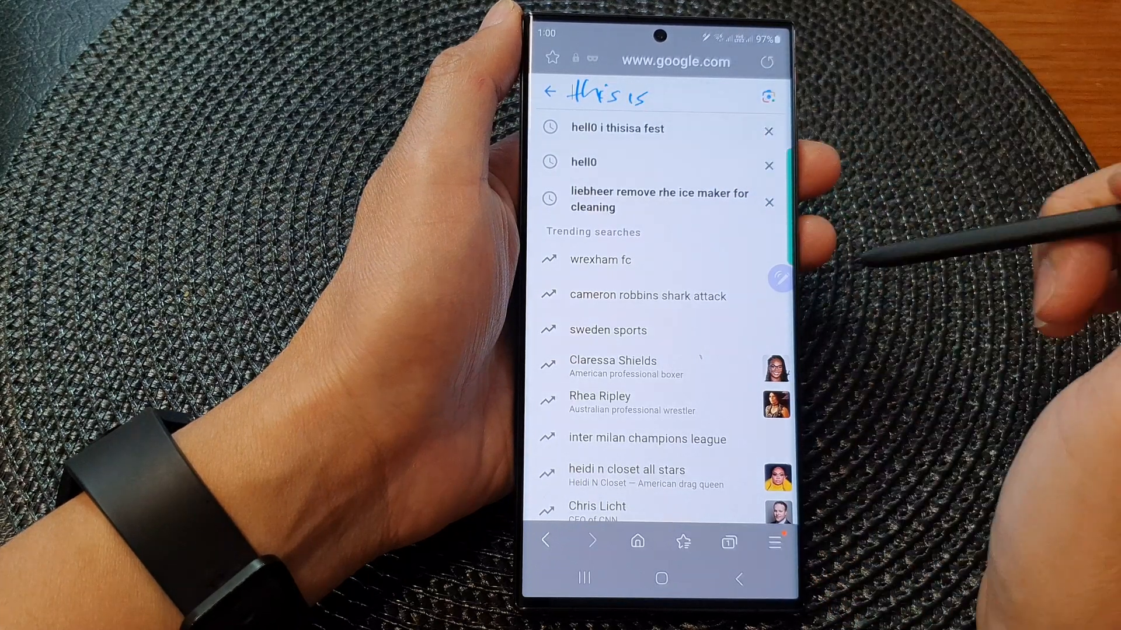
Step: Enter 'this is' into the Google search box by handwriting
{"action": "type", "text": "this is"}
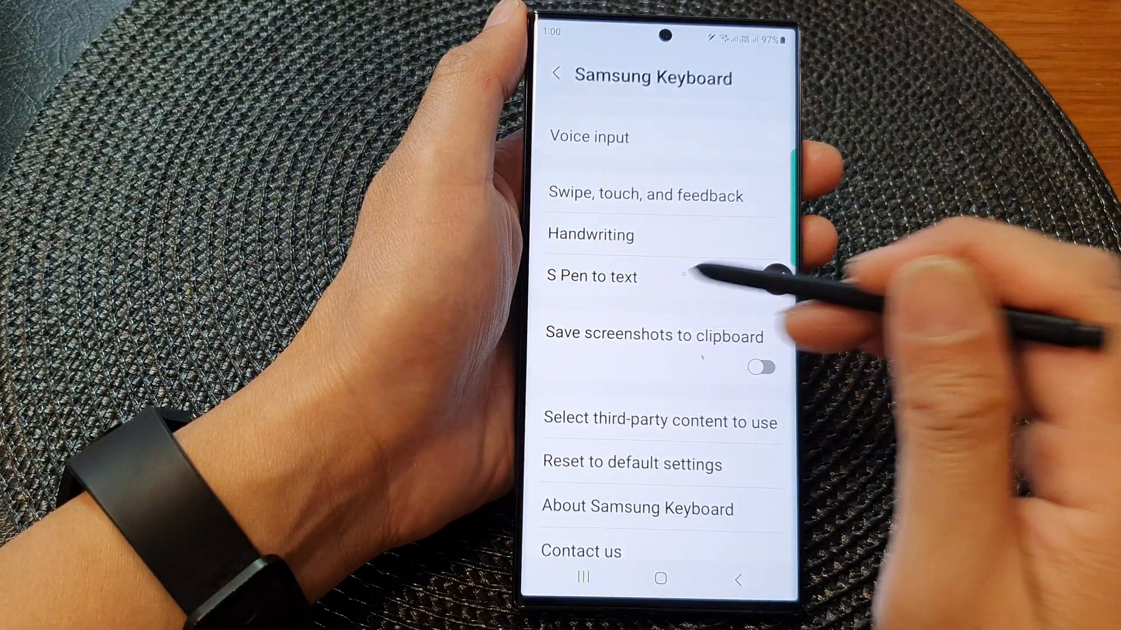
Step: Tap the Samsung Notes note, then go to the home screen
{"action": "left_click", "coordinate": [591, 276]}
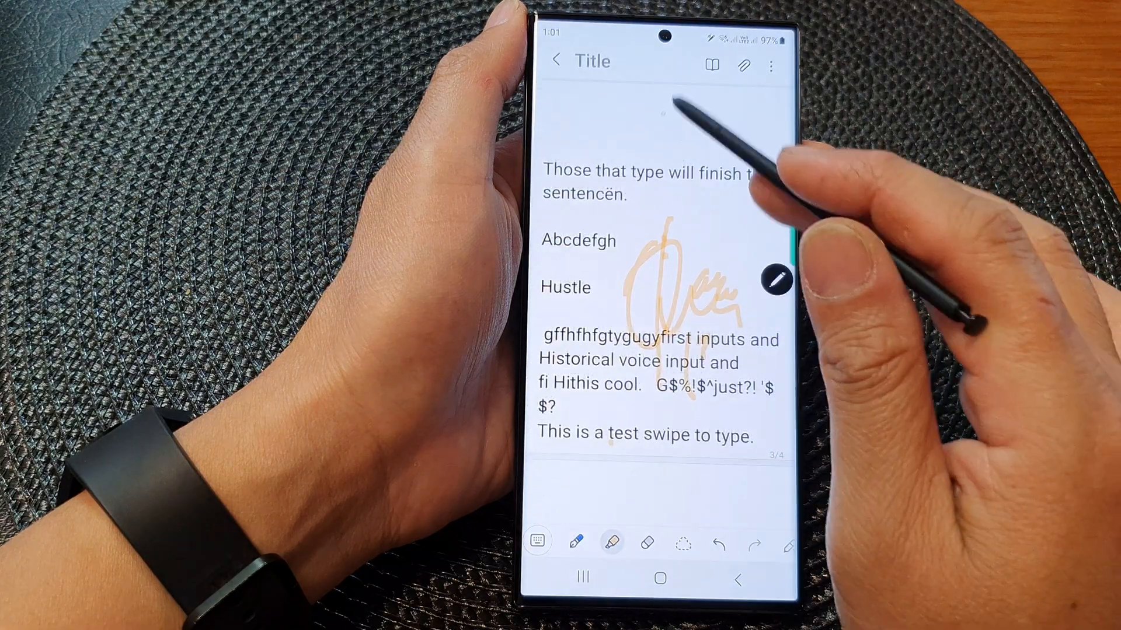
{"action": "left_click", "coordinate": [659, 576]}
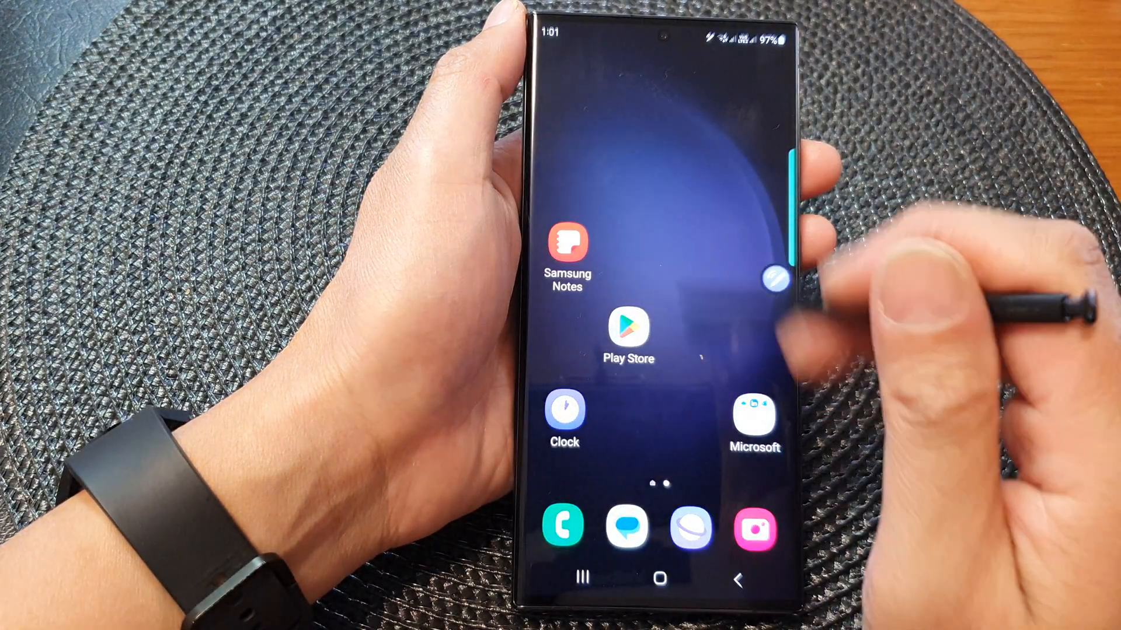